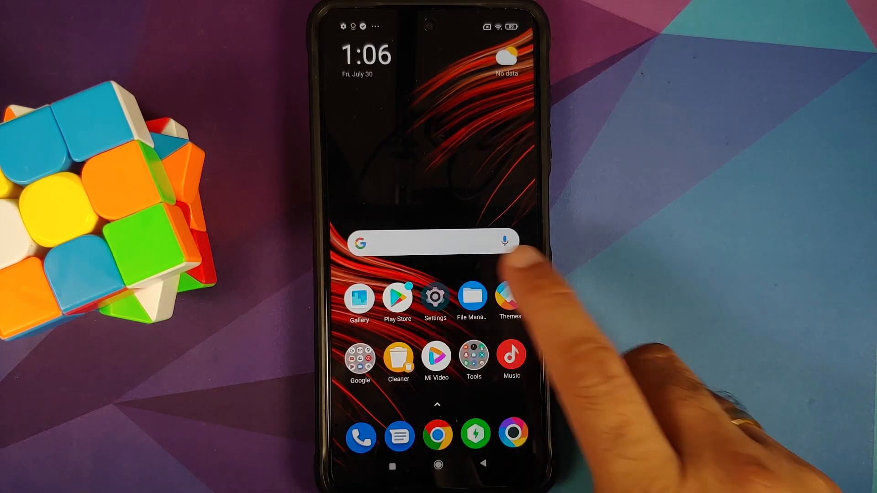
View About phone showing MIUI Global 12.5.1, then return to the main Settings list.
left_click(434, 297)
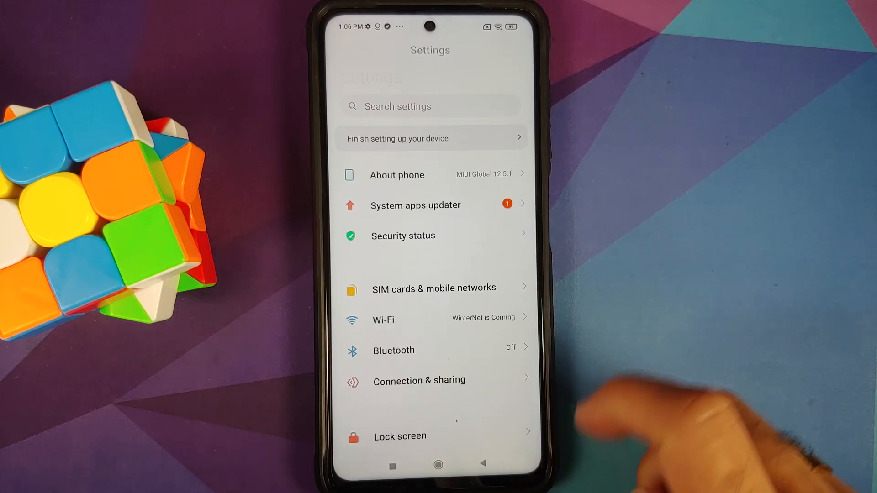
left_click(397, 174)
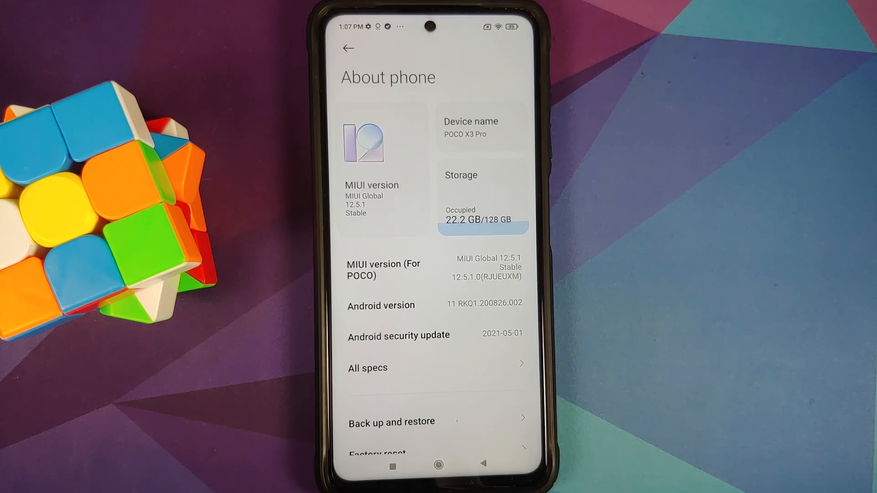
left_click(347, 48)
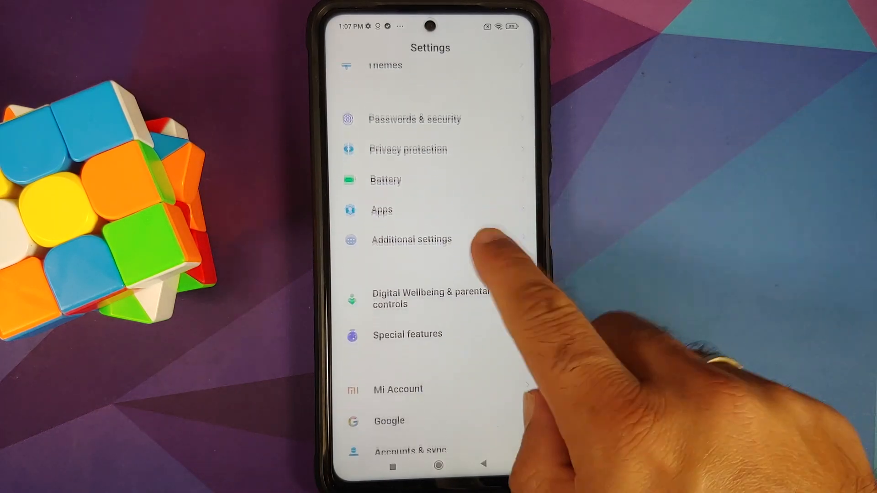
Review Passwords & security and Accounts & sync, then leave for File Manager.
left_click(413, 119)
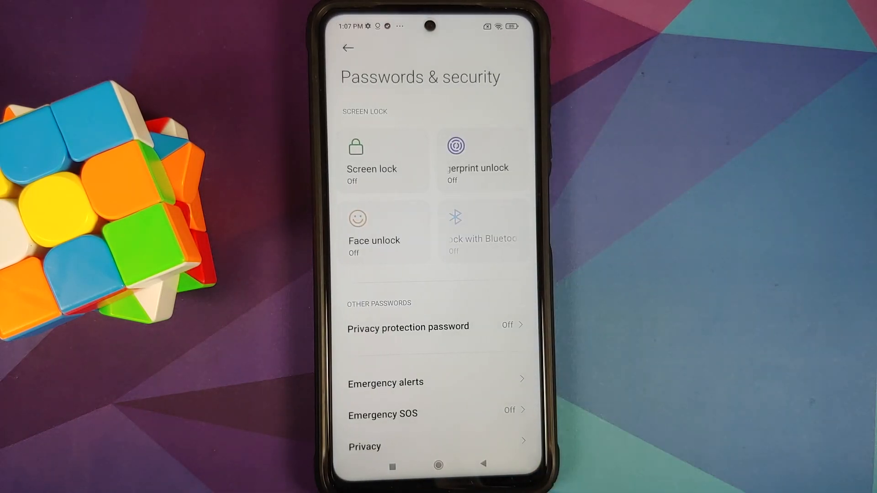
left_click(347, 49)
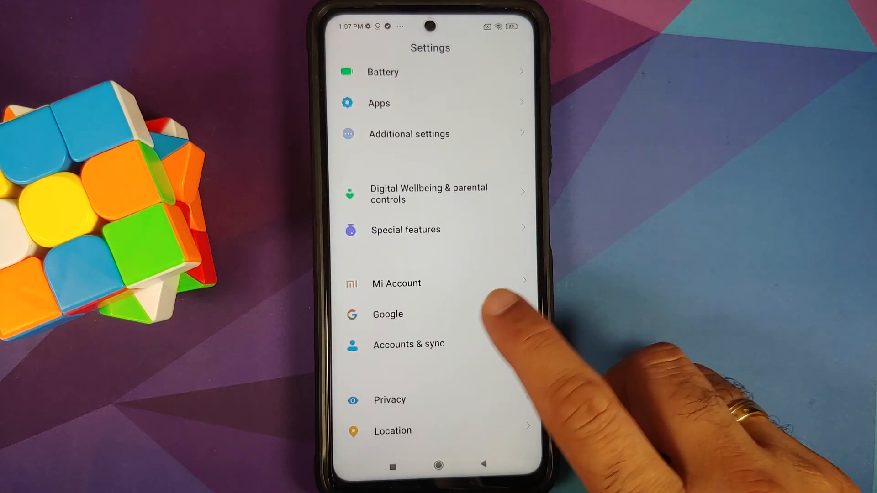
left_click(408, 344)
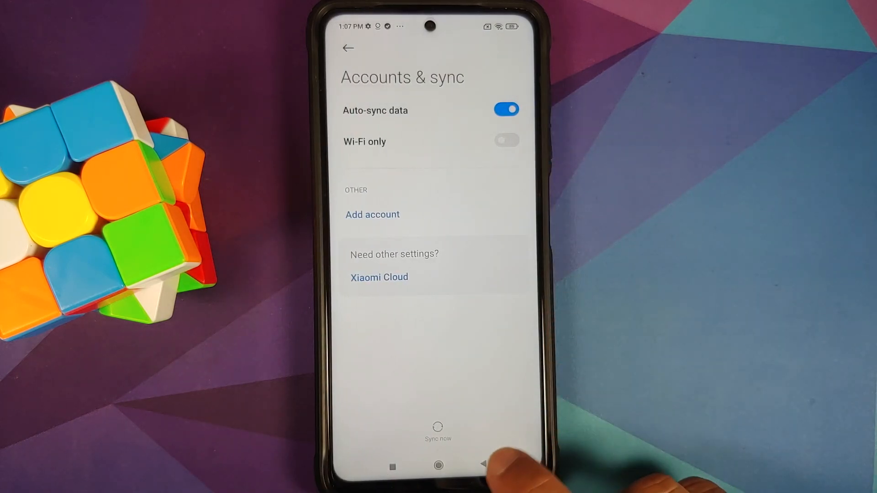
left_click(437, 464)
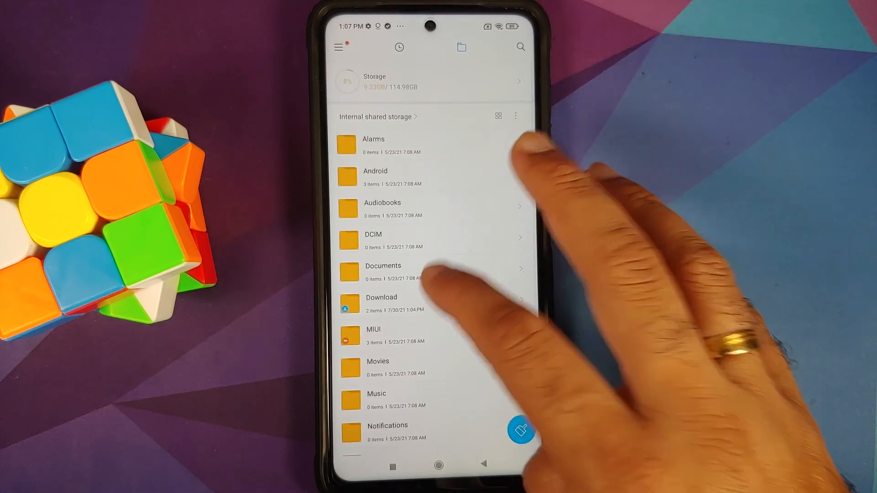
Open the Download folder holding the ConquerOS ROM zip and MIUI firmware zip.
left_click(380, 303)
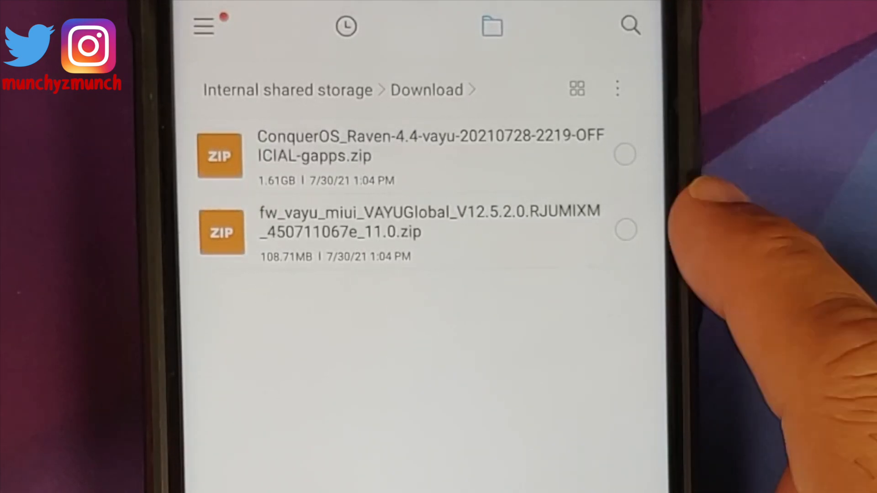
mouse_move(727, 224)
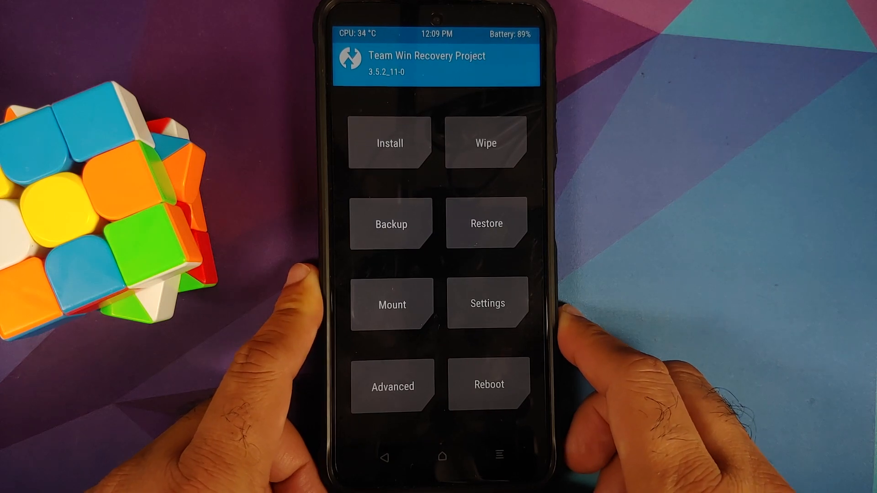
Advanced-wipe Dalvik/ART Cache, Data and Cache with swipe confirmation.
left_click(485, 143)
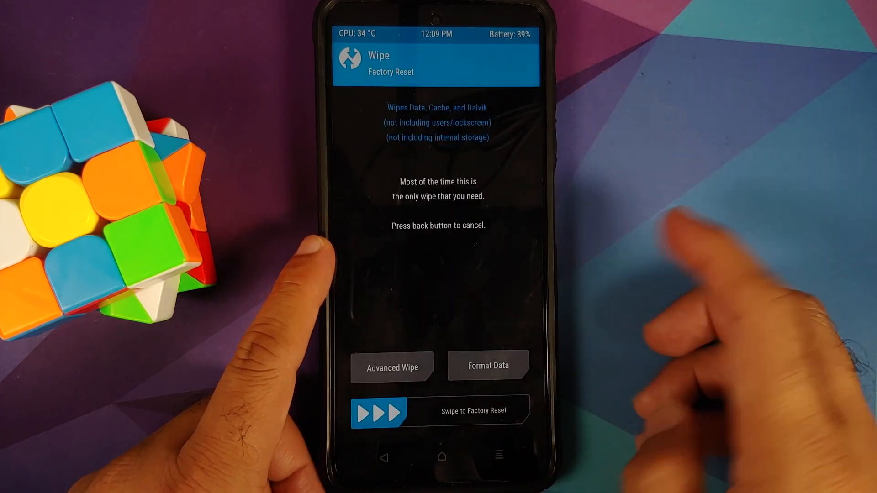
left_click(392, 367)
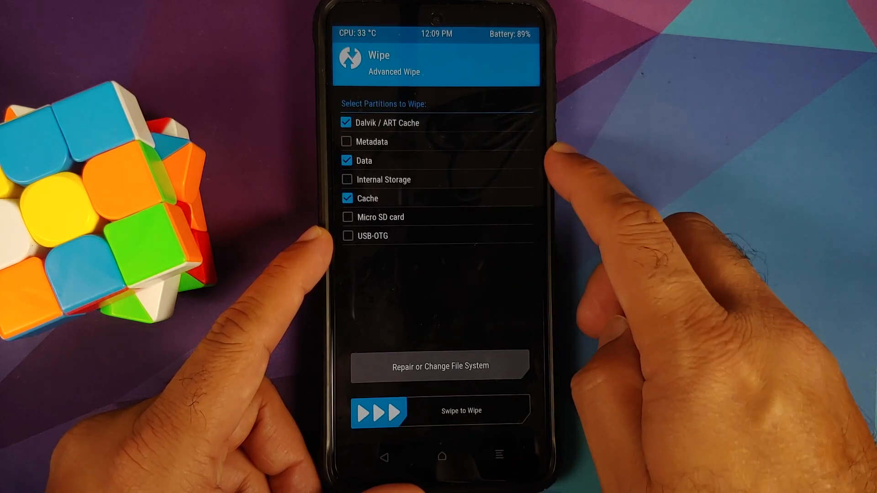
left_click_drag(380, 410, 503, 410)
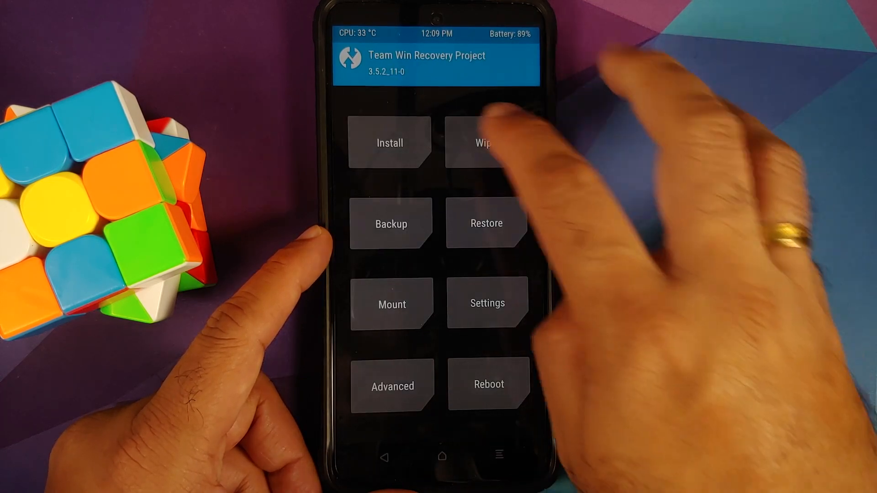
Queue the fw_vayu firmware zip and the ConquerOS zip from Download for flashing.
left_click(389, 142)
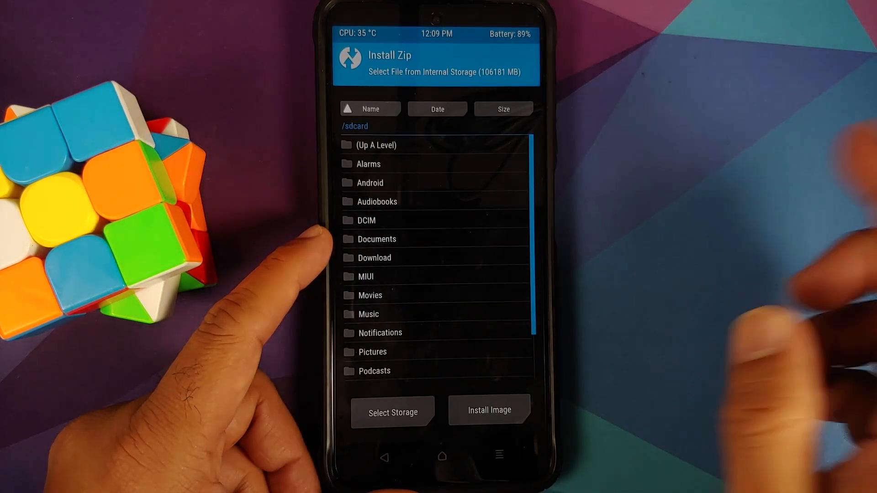
left_click(374, 258)
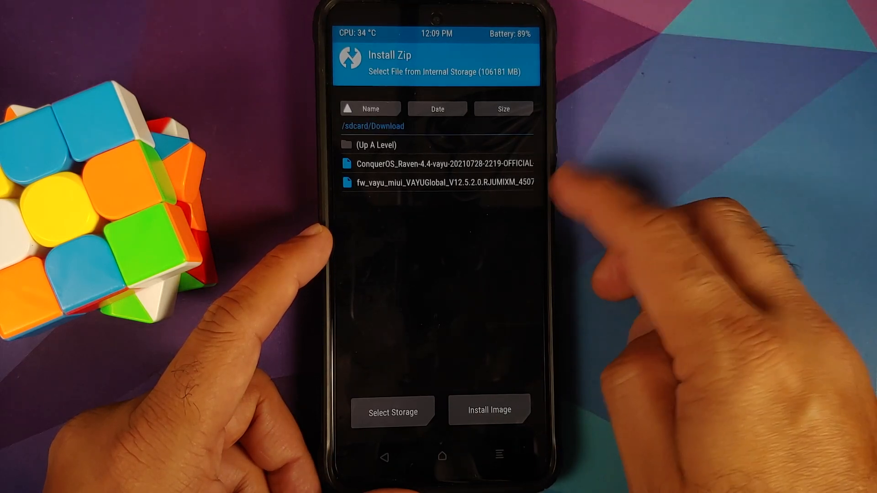
left_click(438, 182)
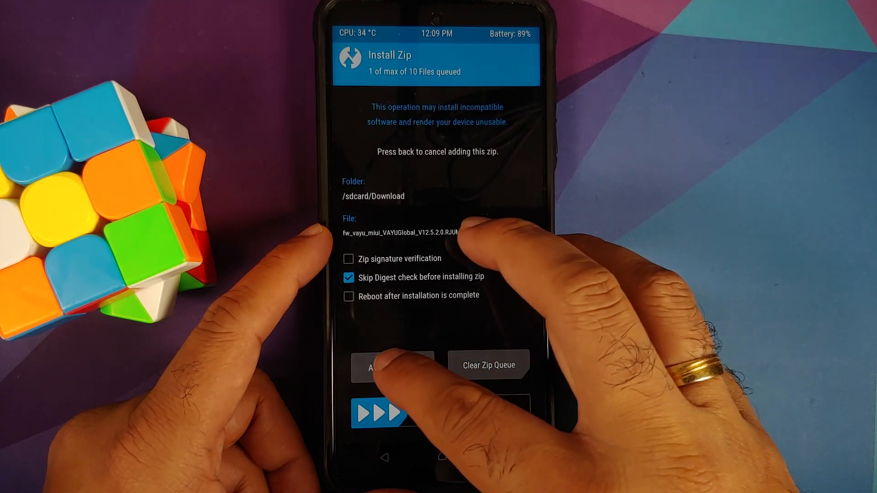
left_click(392, 367)
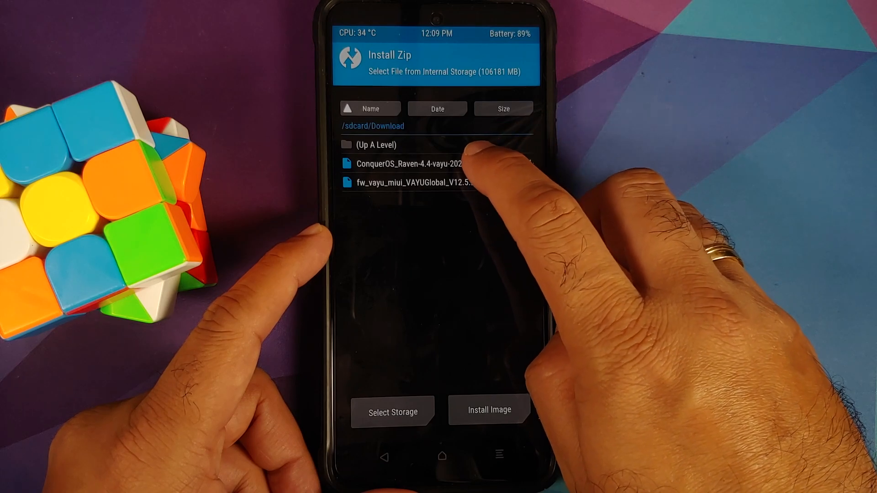
left_click(414, 163)
type("yes")
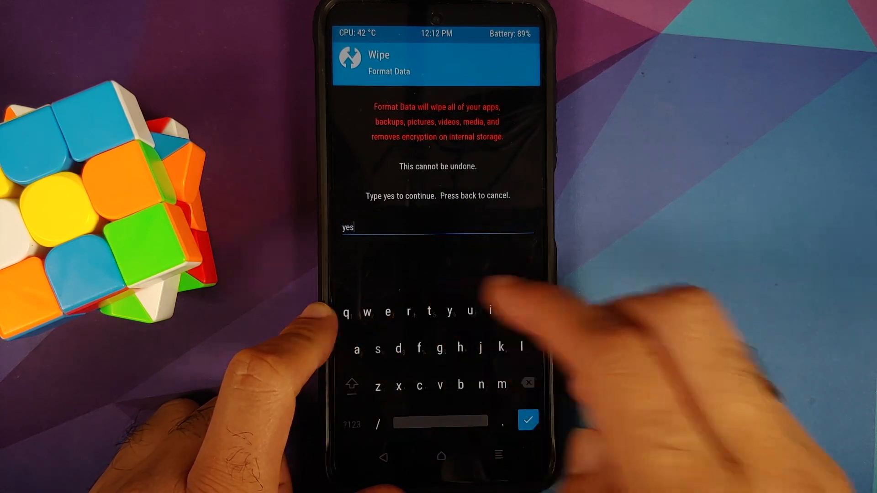
Confirm Format Data with 'yes', then reboot into the new system.
left_click(526, 420)
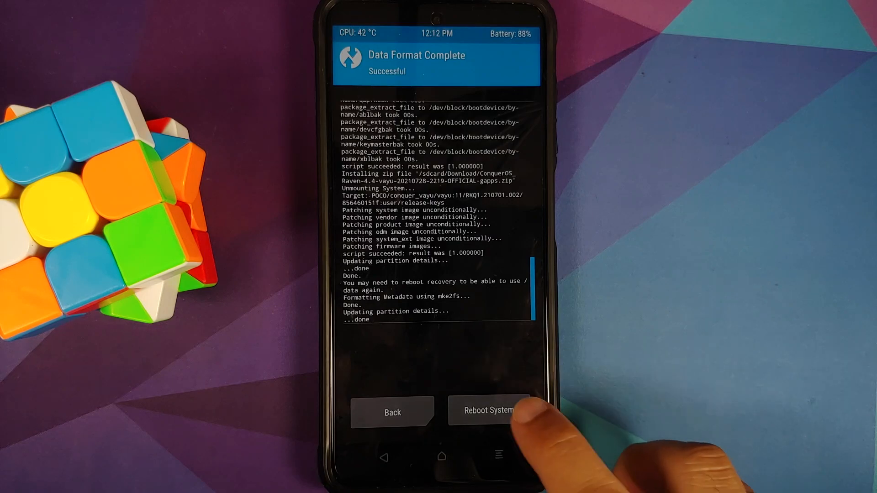
left_click(486, 410)
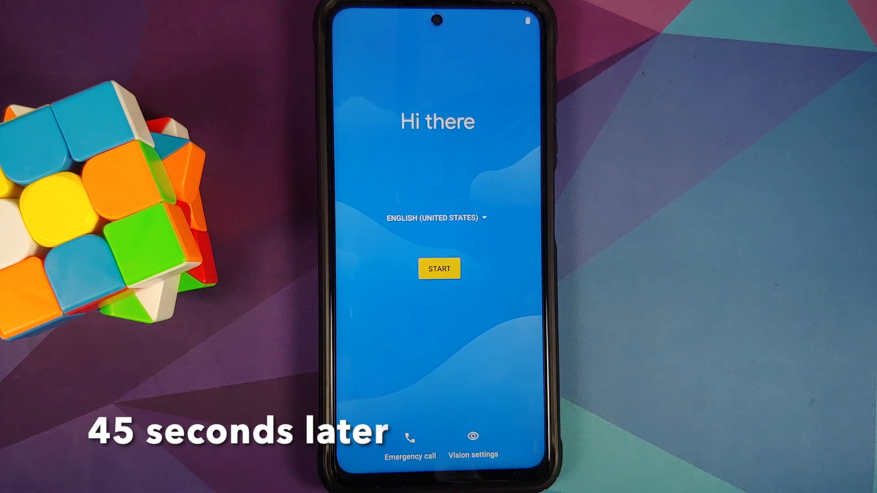
Start setup from the Hi there welcome screen of ConquerOS.
left_click(440, 269)
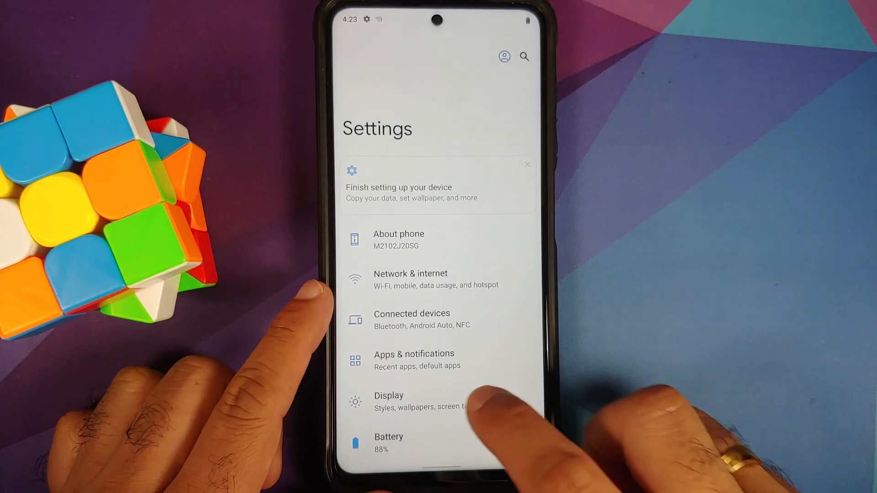
Show the ConquerOS version page confirming 4.4, build CQOSP-4.4.20210728-2219-gapps.
scroll("down", 3)
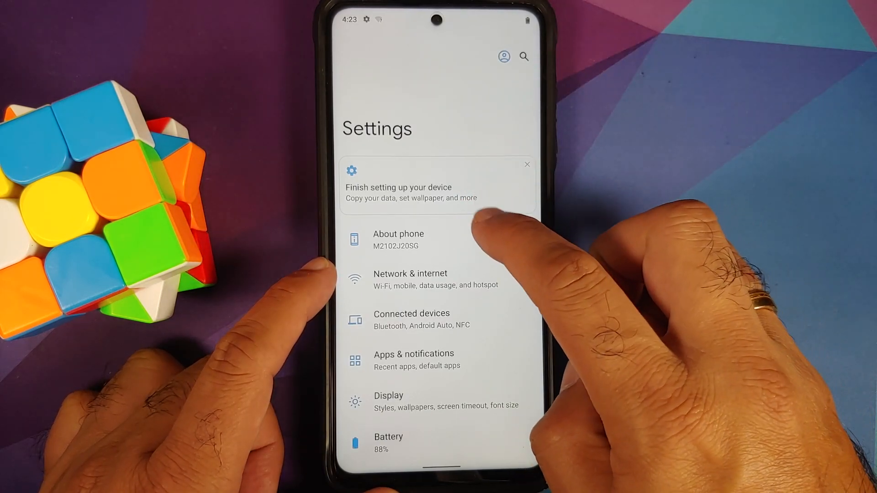
left_click(398, 240)
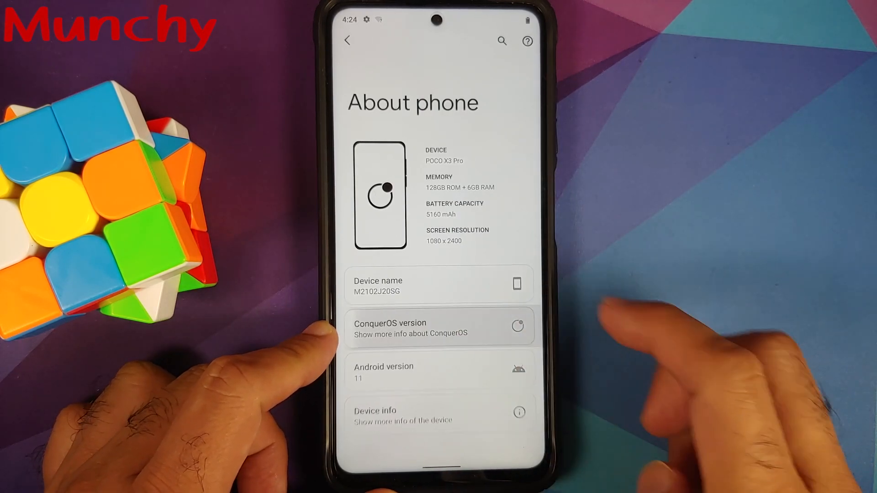
left_click(440, 327)
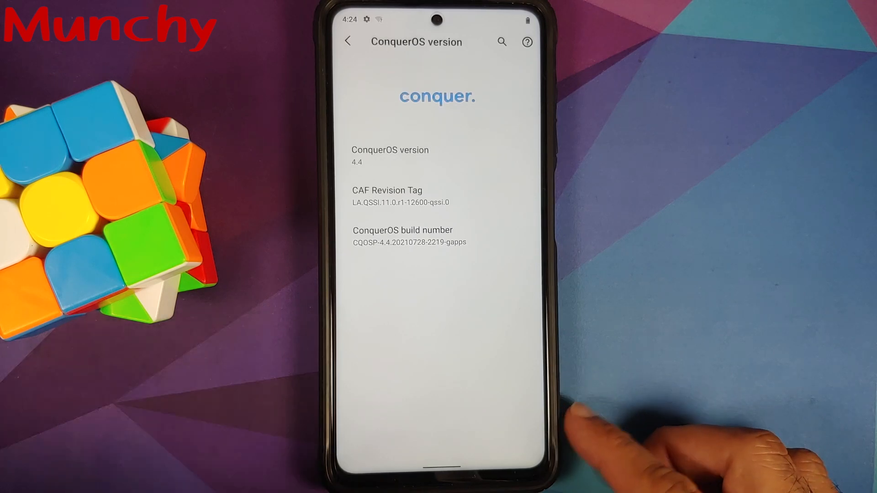